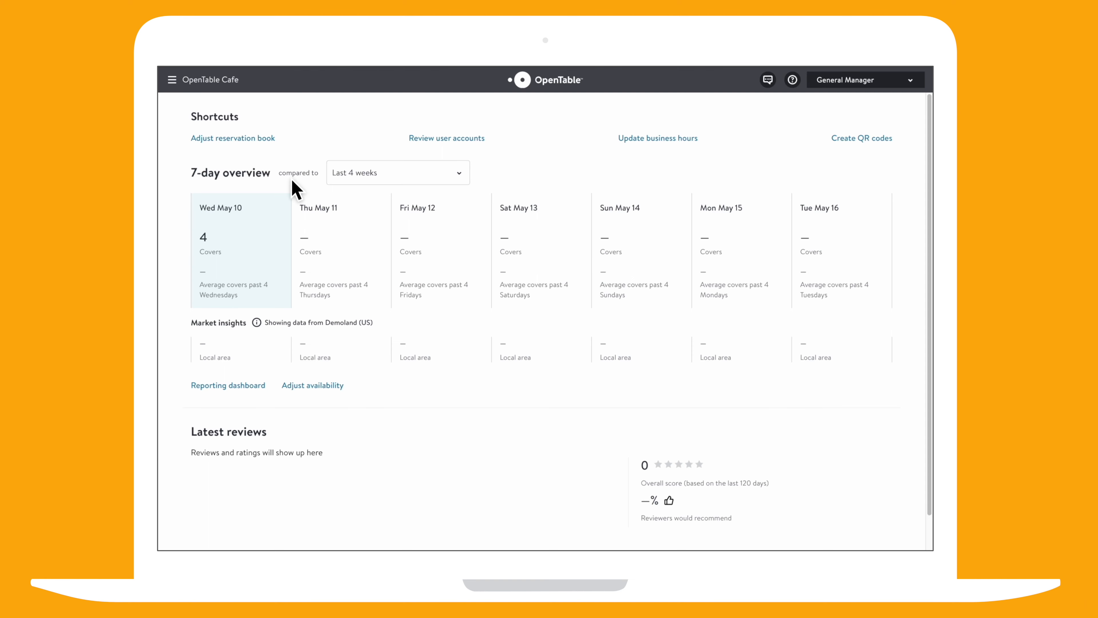
# Go to Availability Planning's Normal Schedule via the main navigation menu
pyautogui.click(171, 79)
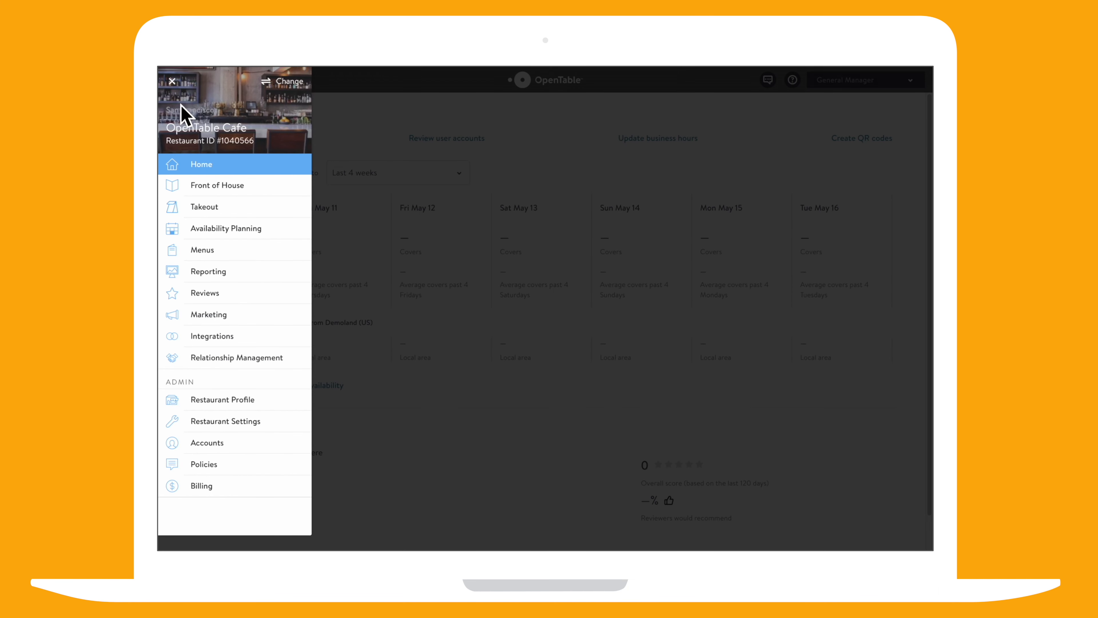
pyautogui.moveTo(225, 228)
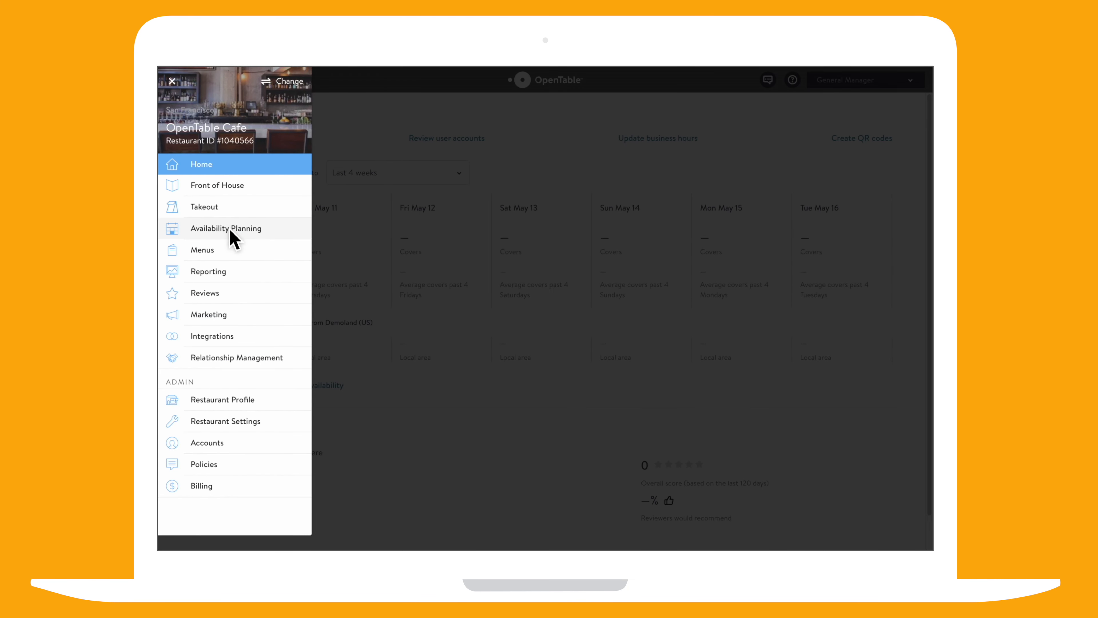
pyautogui.click(225, 228)
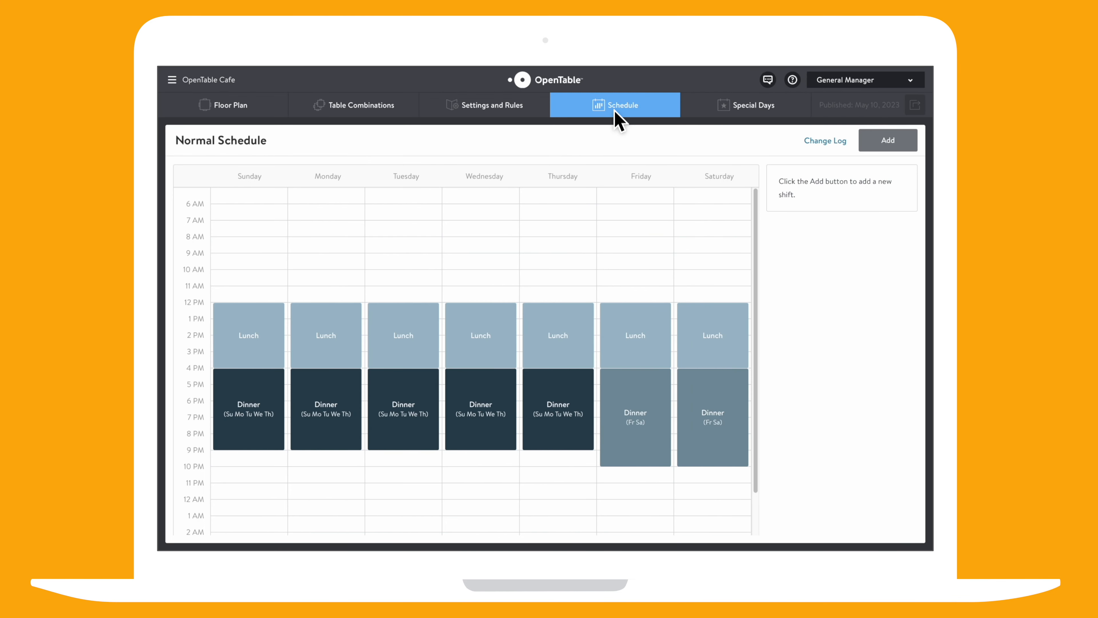
pyautogui.moveTo(819, 158)
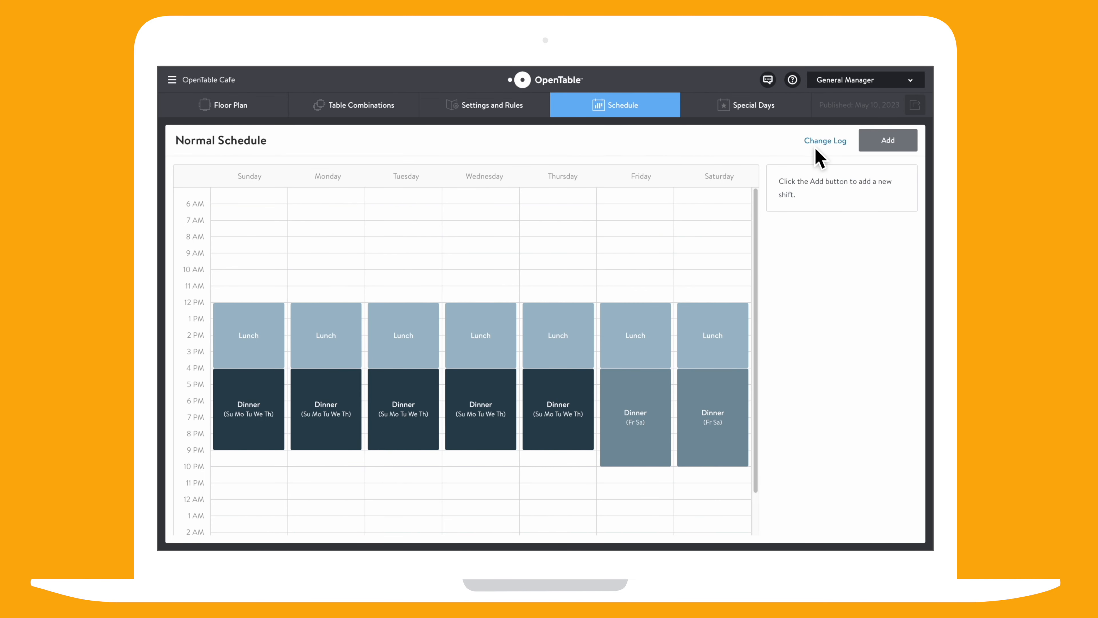
# Create a daily Breakfast shift from 8:00 AM to 12:00 PM and bring up its Shift Settings
pyautogui.click(887, 139)
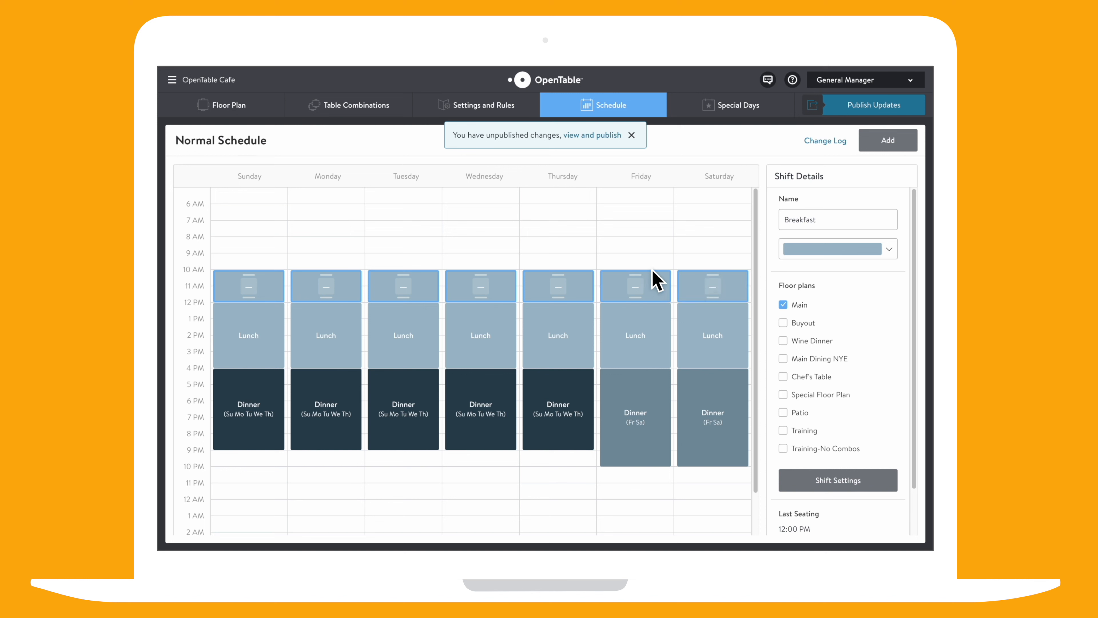
pyautogui.click(634, 270)
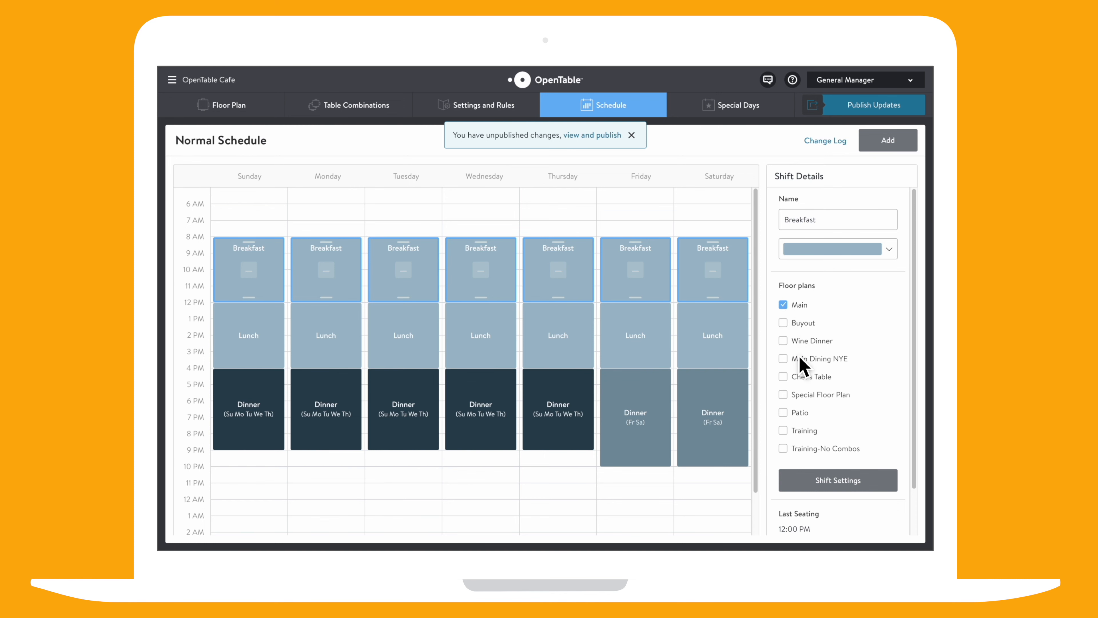
pyautogui.click(837, 480)
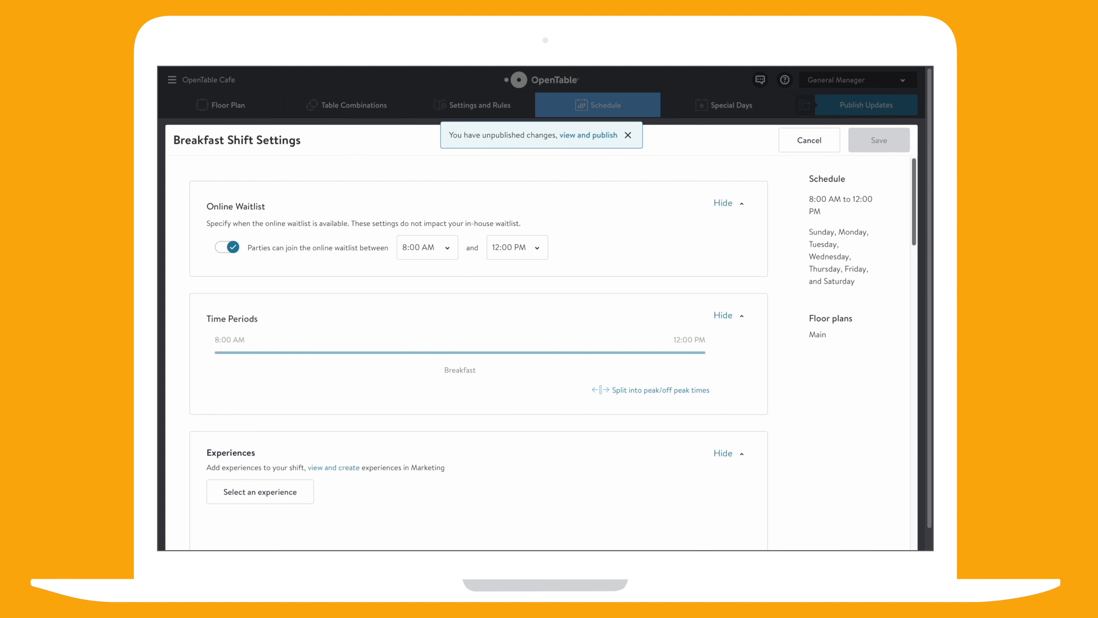
pyautogui.scroll(-3)
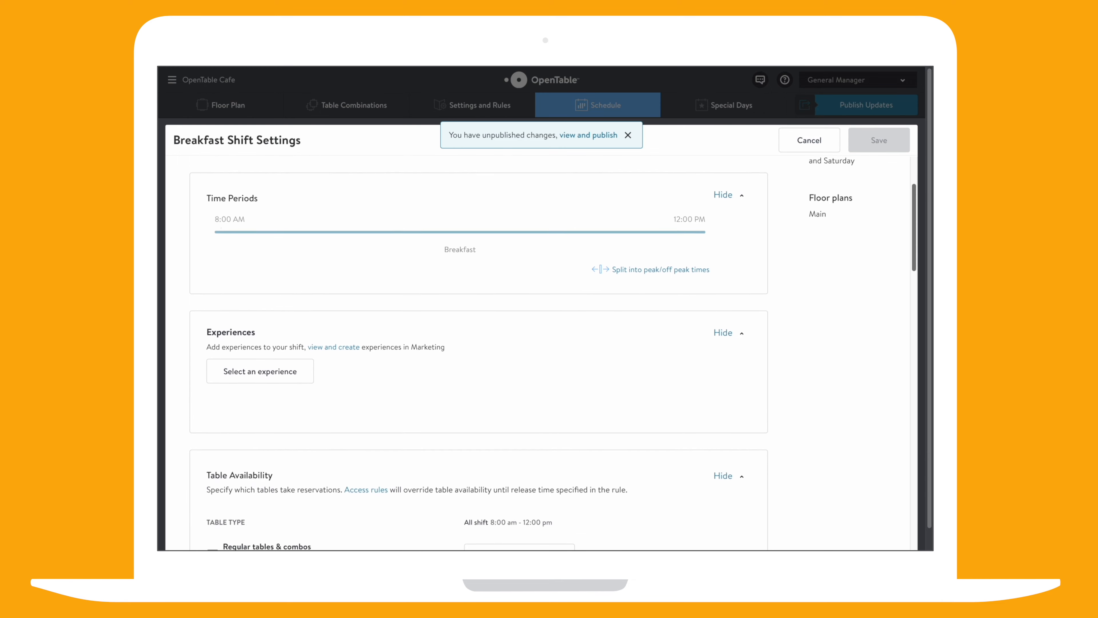
pyautogui.scroll(-3)
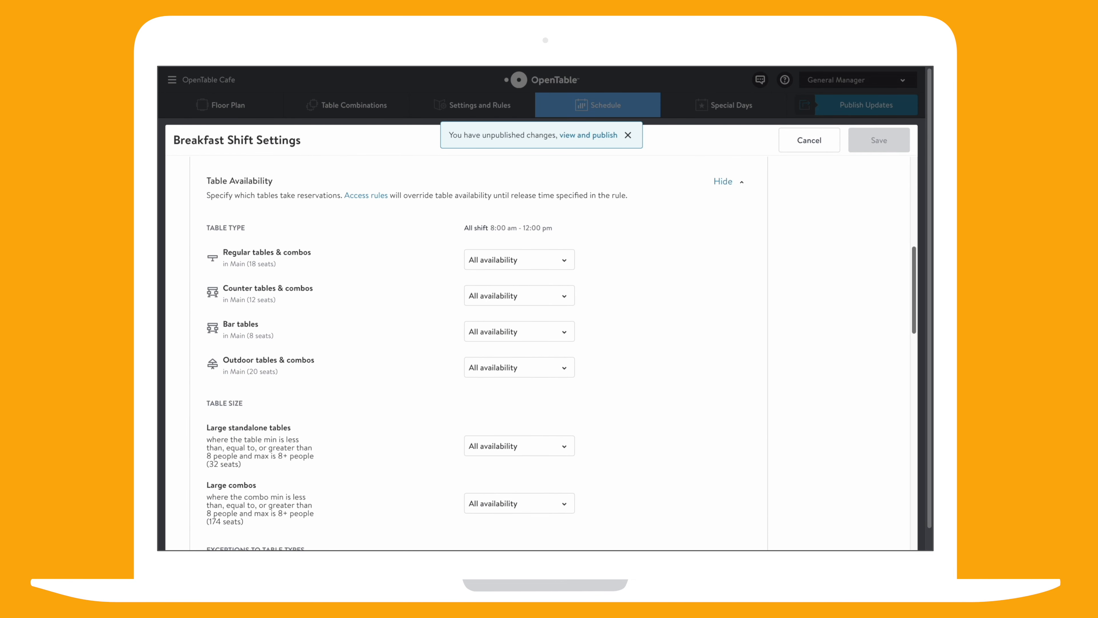
pyautogui.scroll(-3)
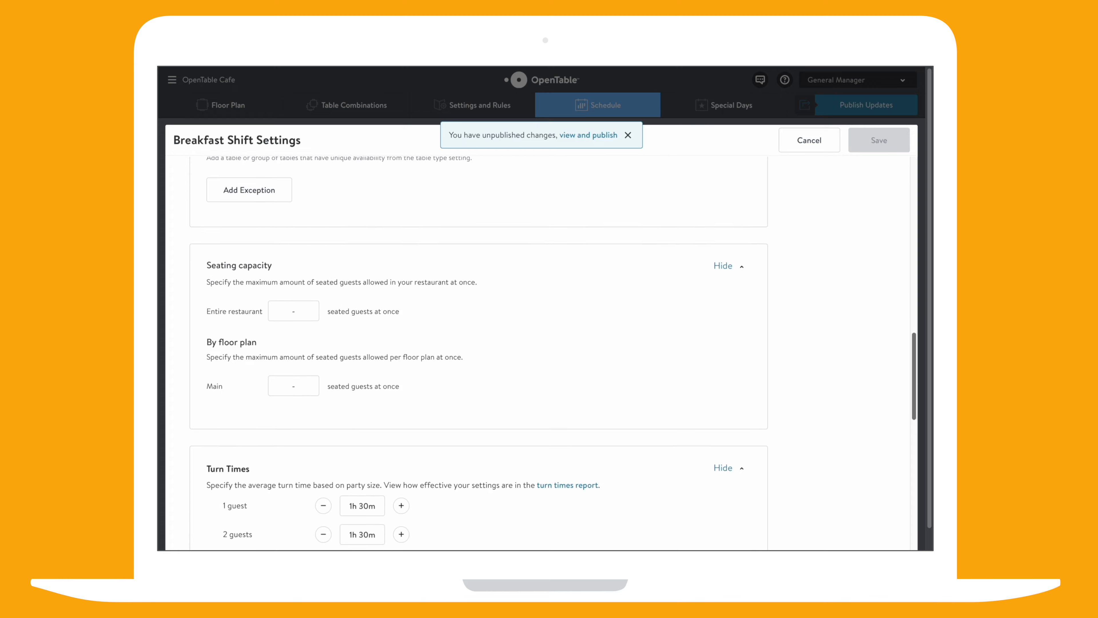
pyautogui.scroll(-3)
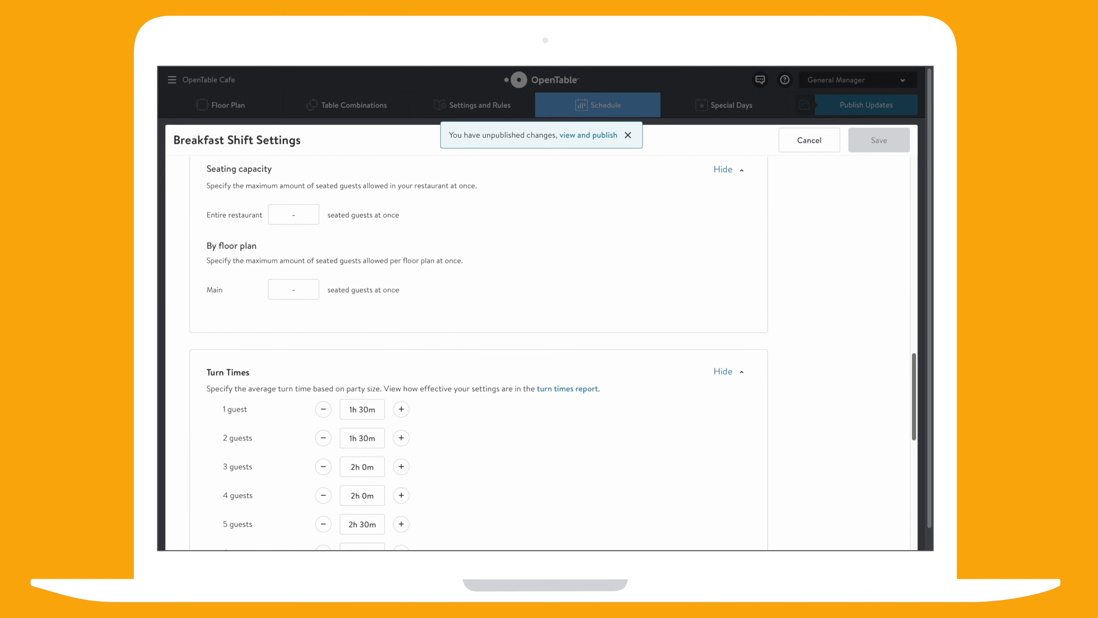
pyautogui.scroll(-3)
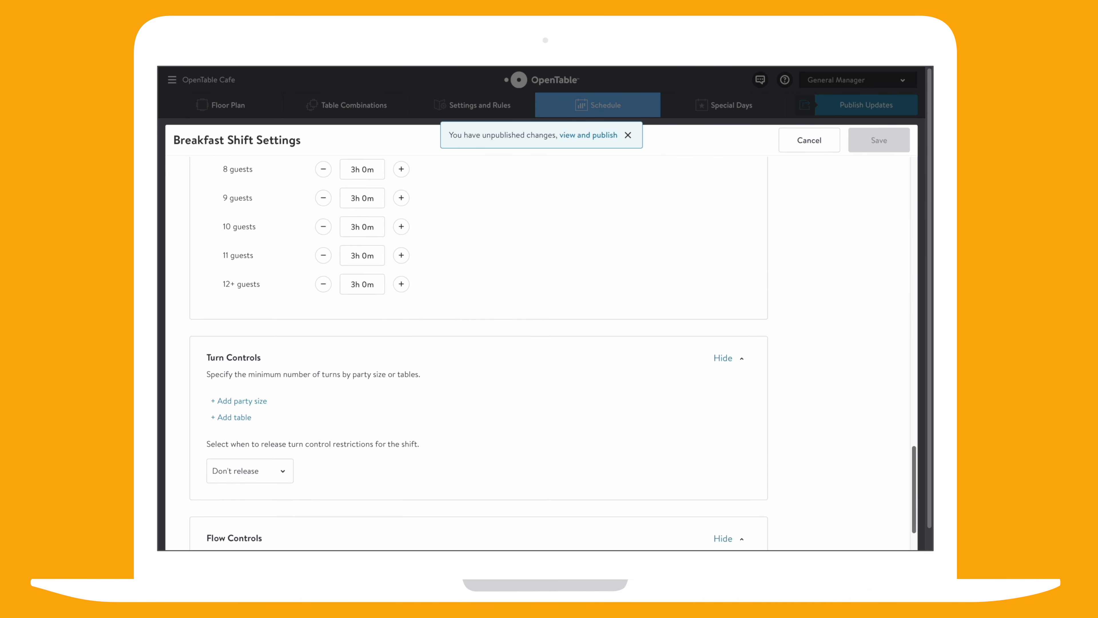
pyautogui.scroll(-3)
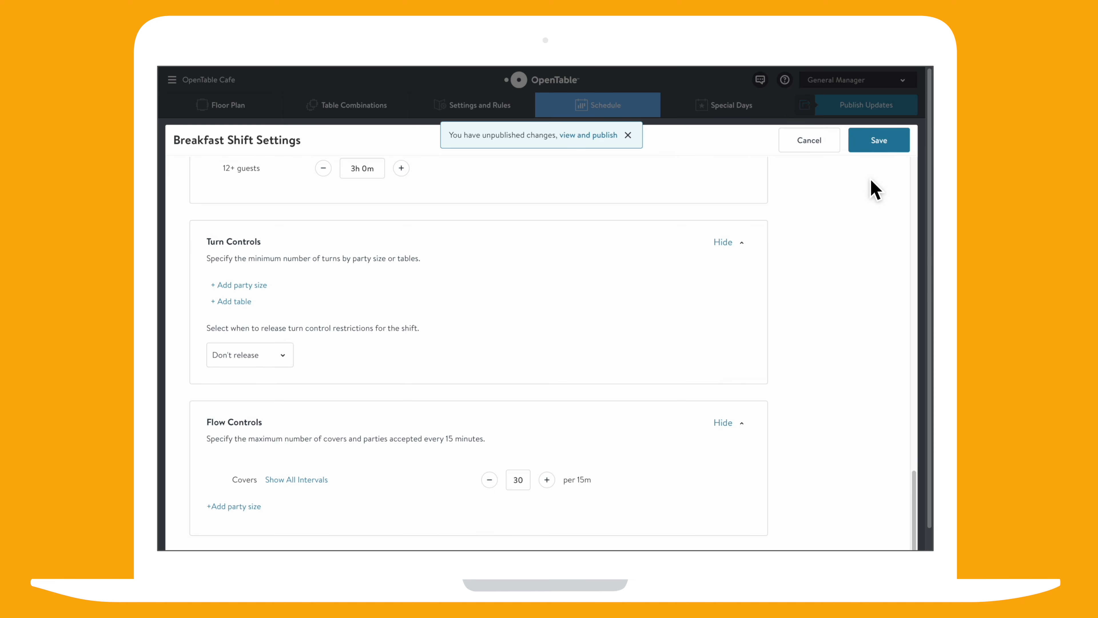